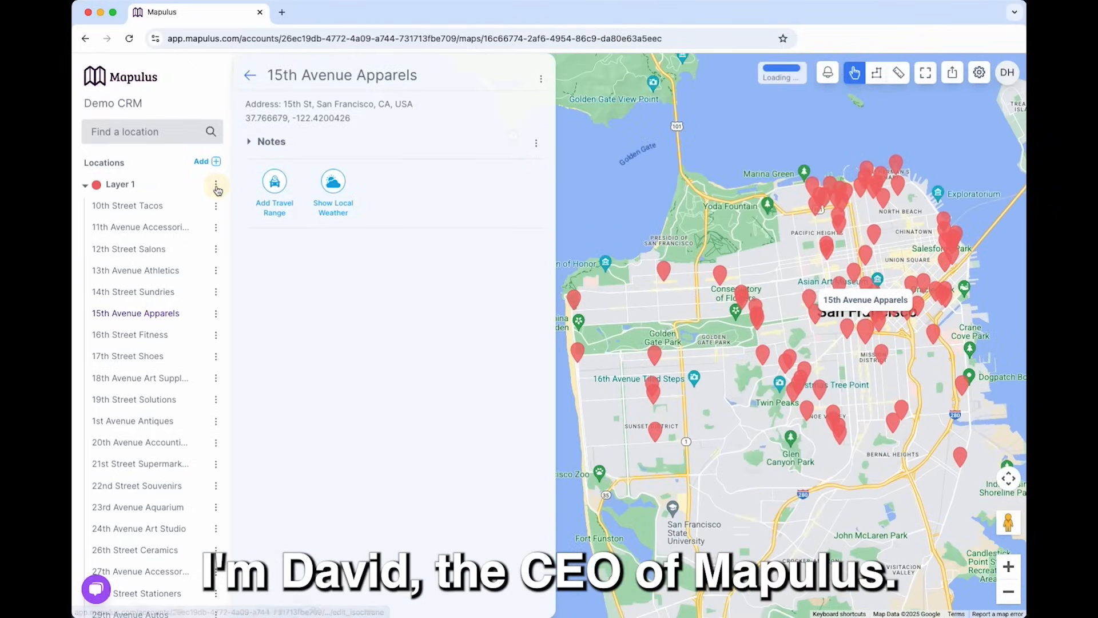
Step: Return from the Demo CRM map to the Maps overview listing My first map
click(215, 187)
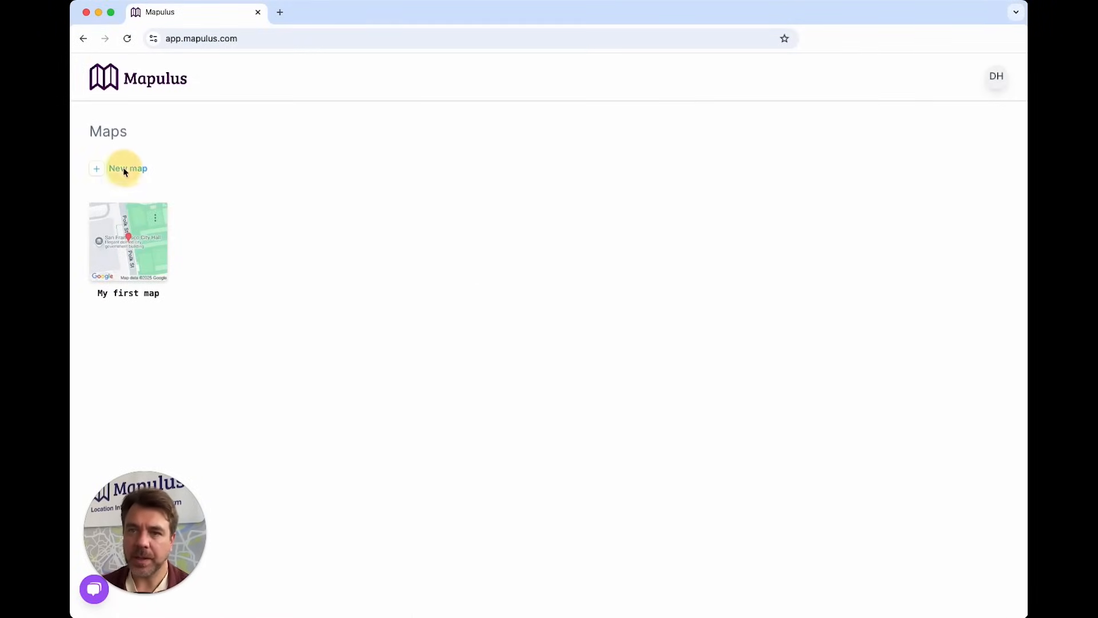
Step: Create a new blank map and add a Zapier integration to it
click(128, 240)
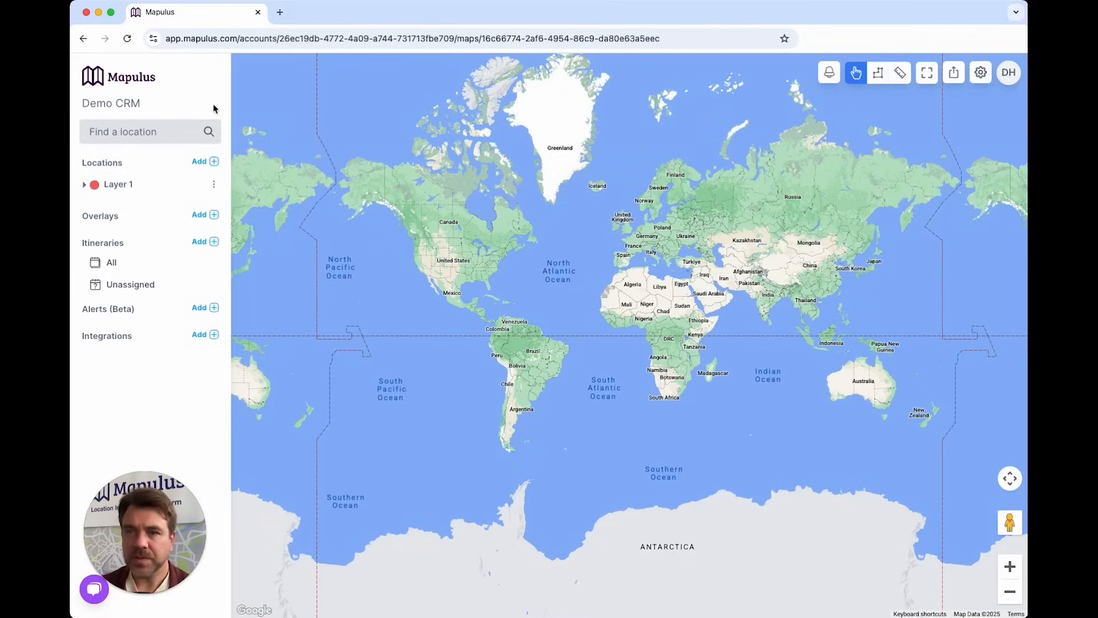
mouse_move(198, 341)
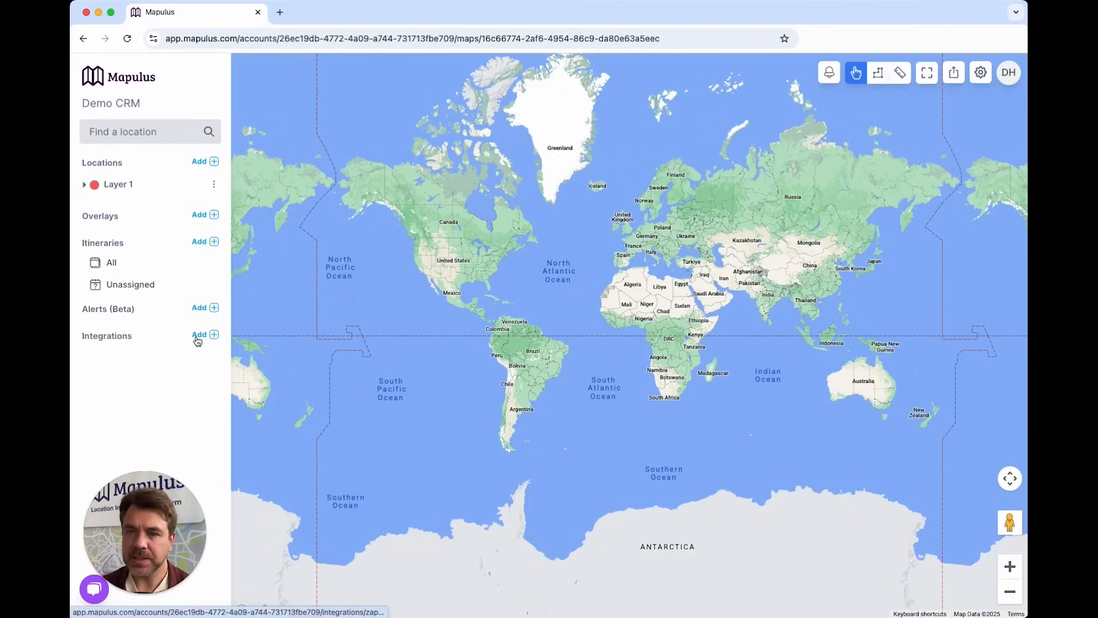
click(199, 334)
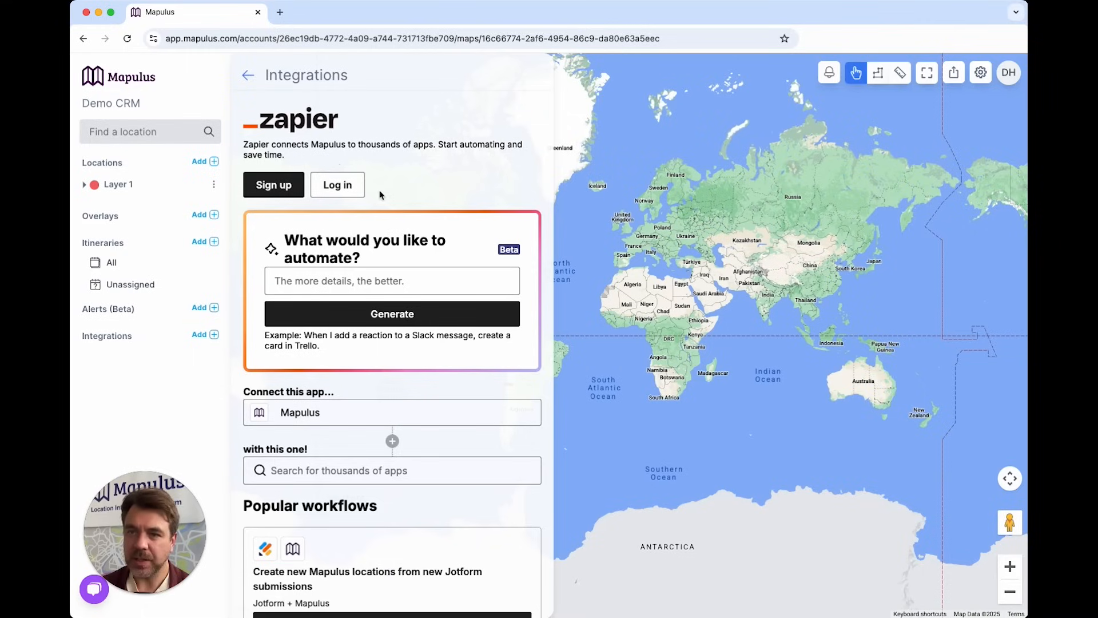
mouse_move(369, 203)
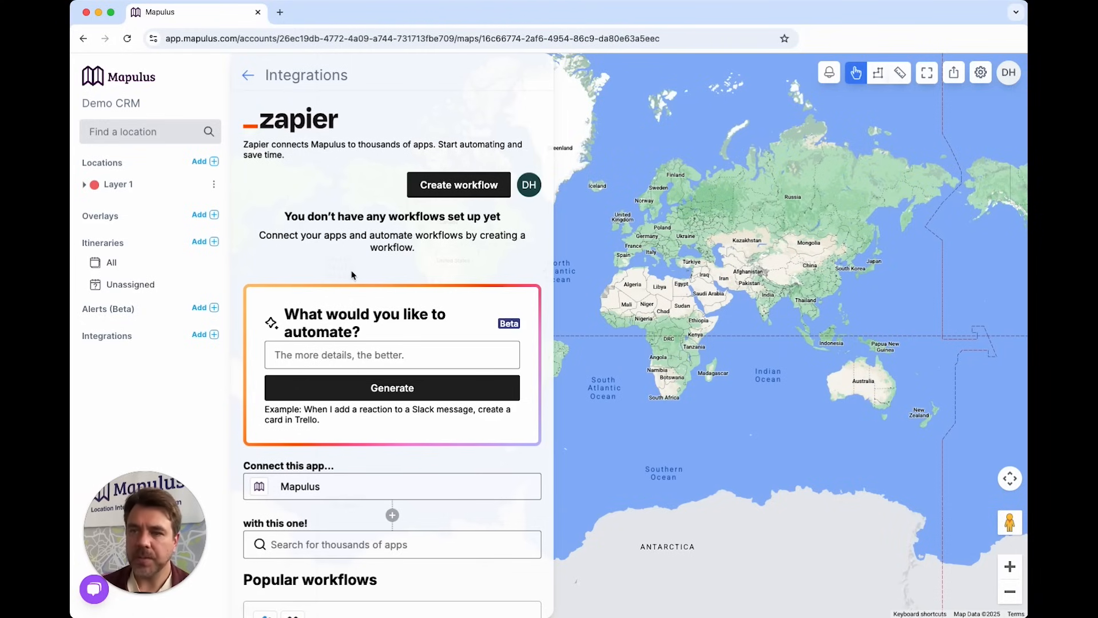
scroll(down, 3)
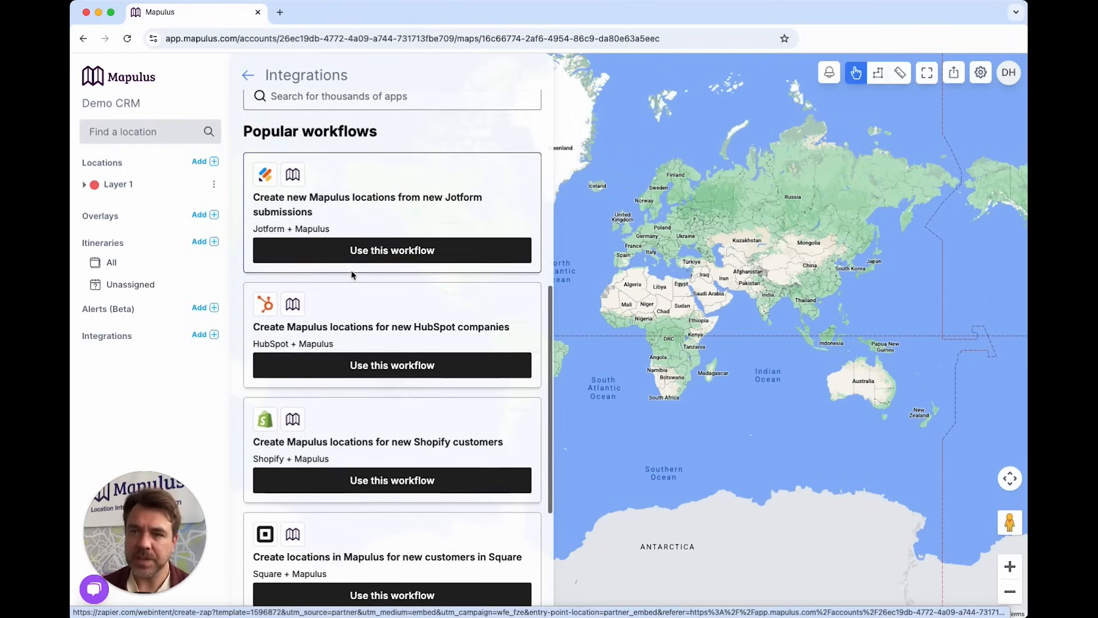
scroll(down, 3)
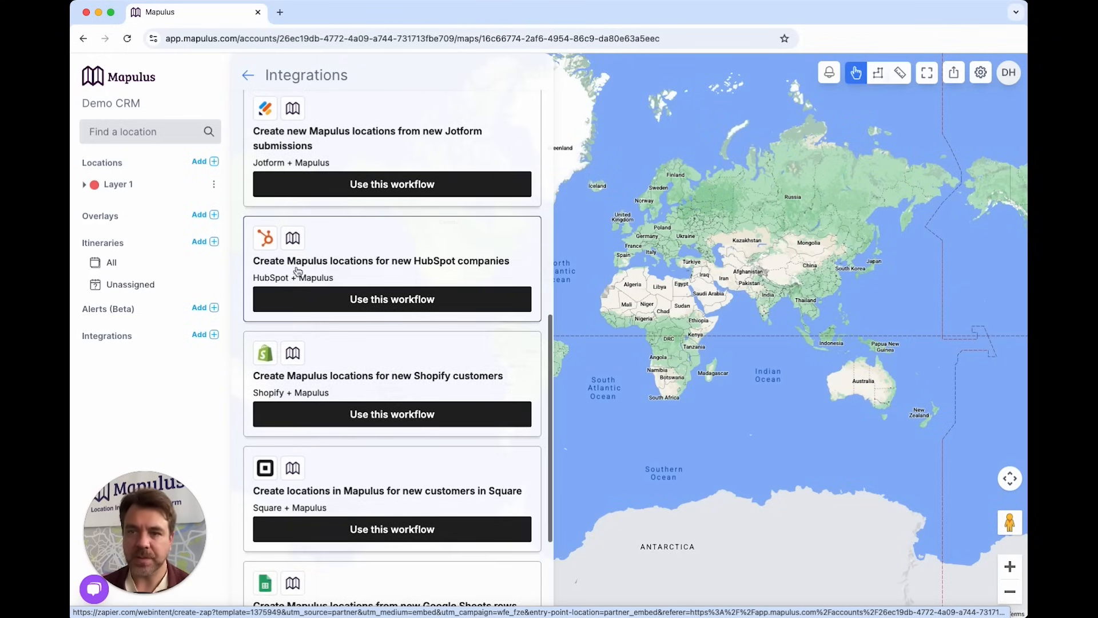
mouse_move(273, 280)
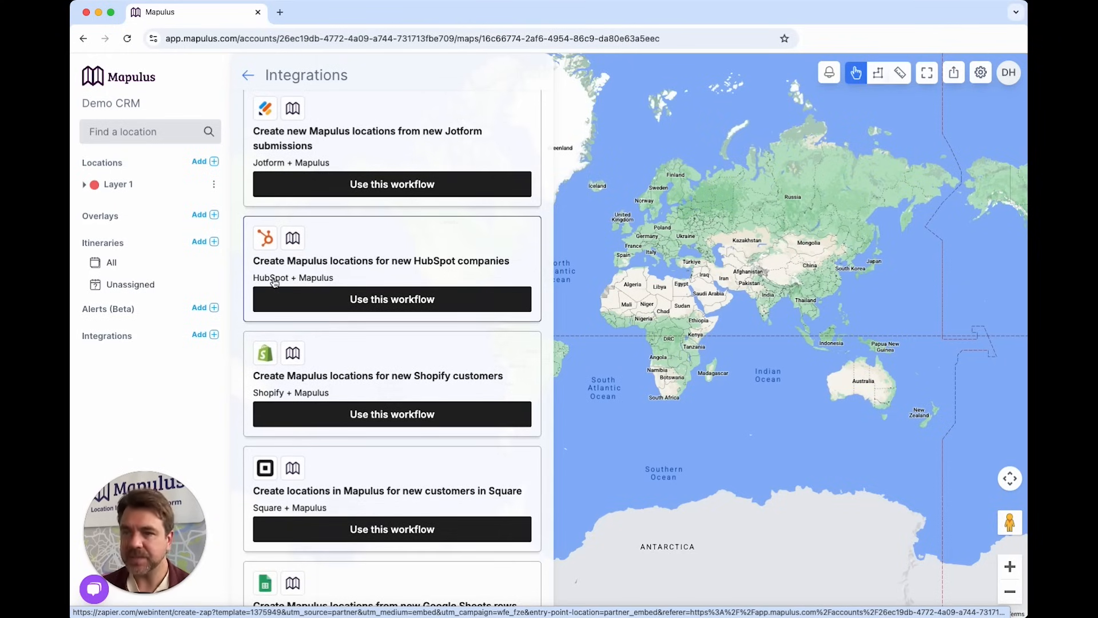
mouse_move(341, 310)
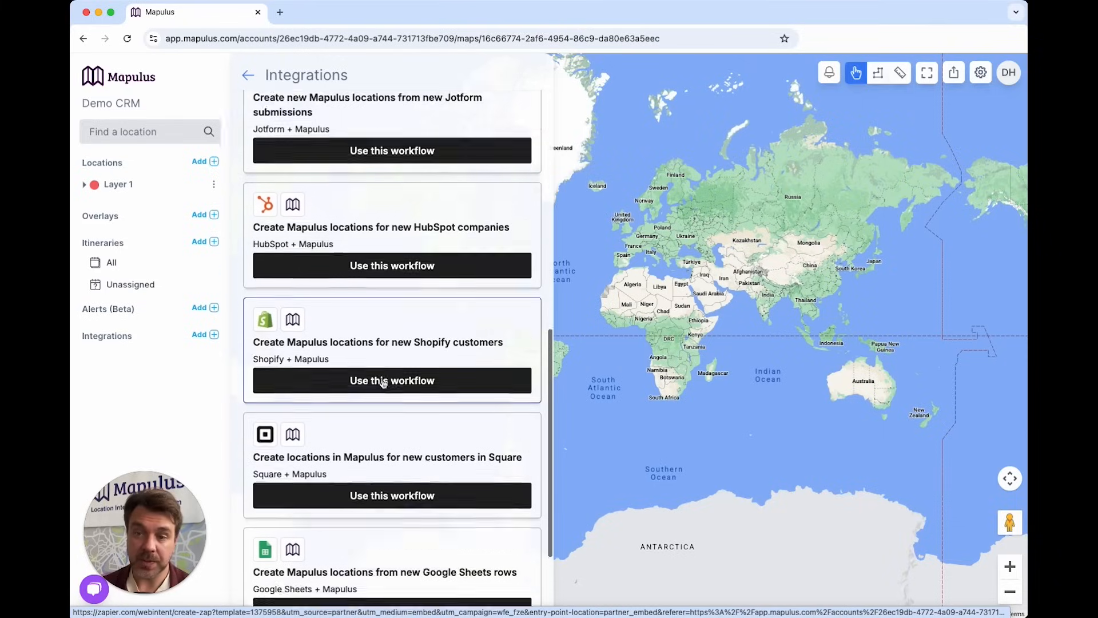
scroll(down, 3)
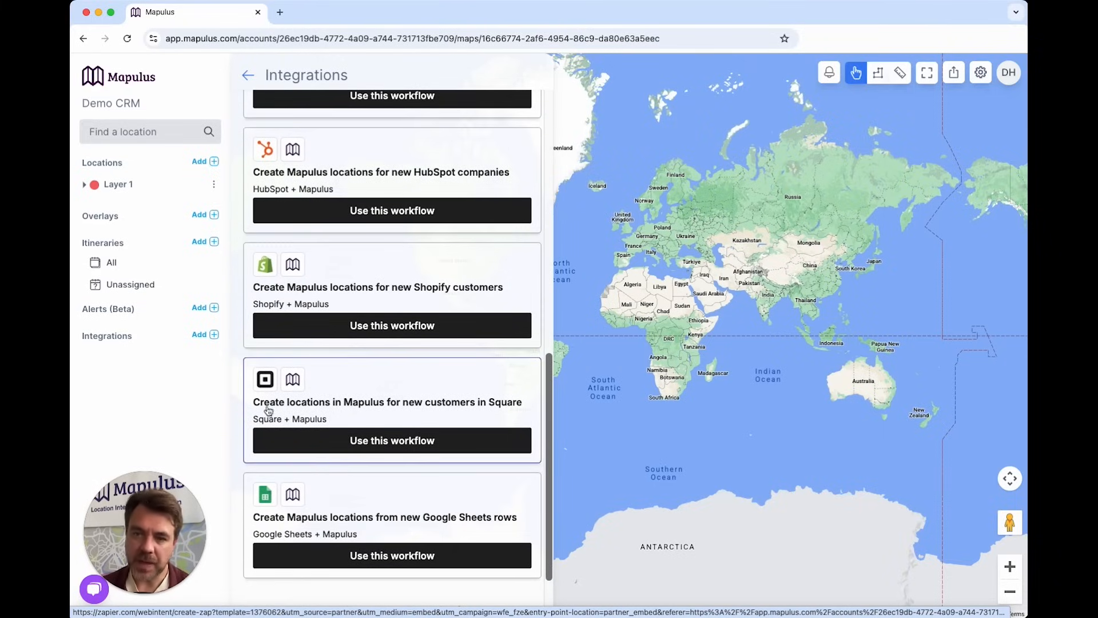
mouse_move(315, 525)
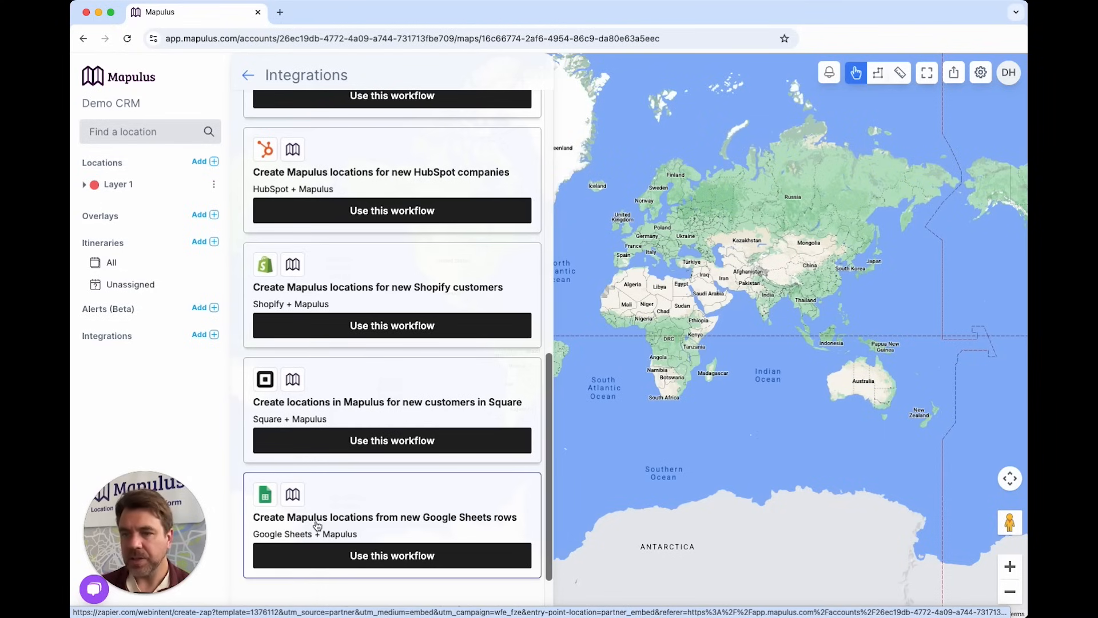
scroll(down, 3)
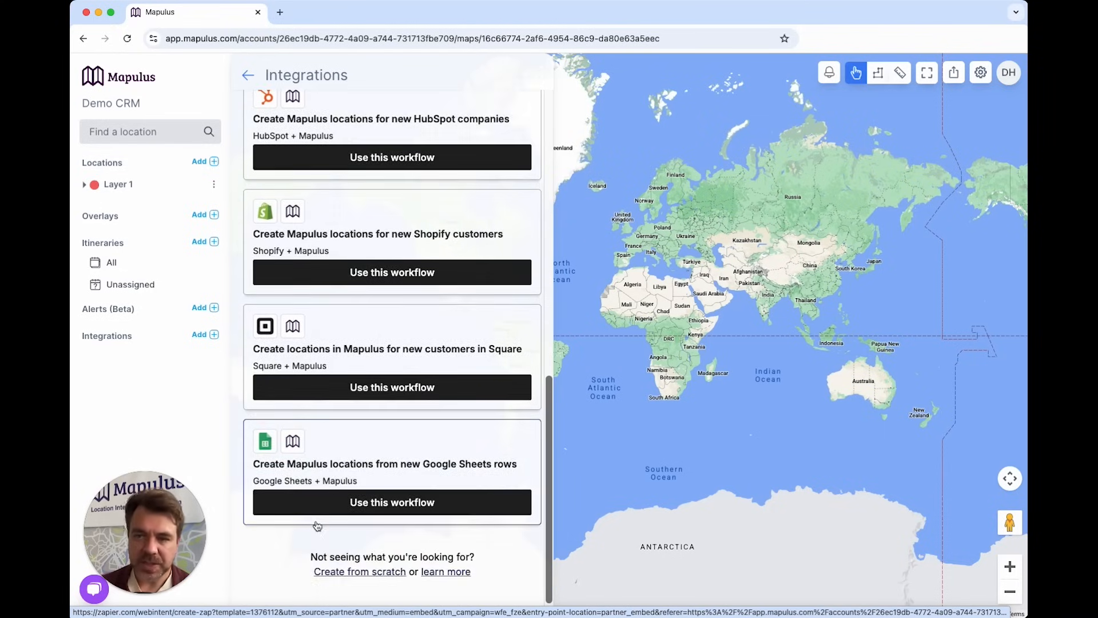
scroll(up, 3)
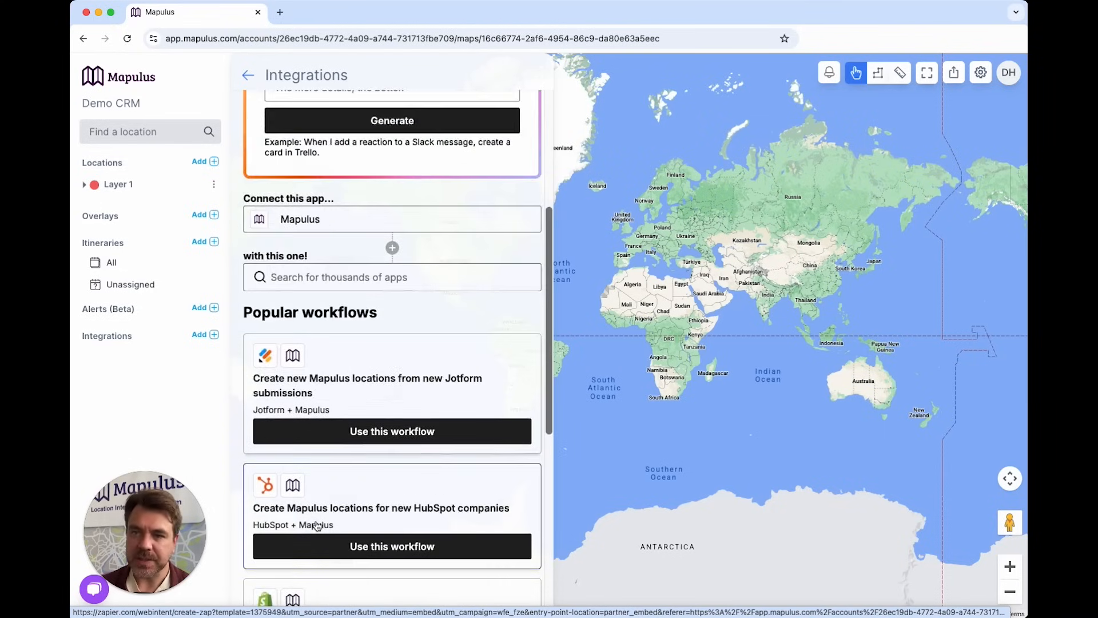
scroll(up, 3)
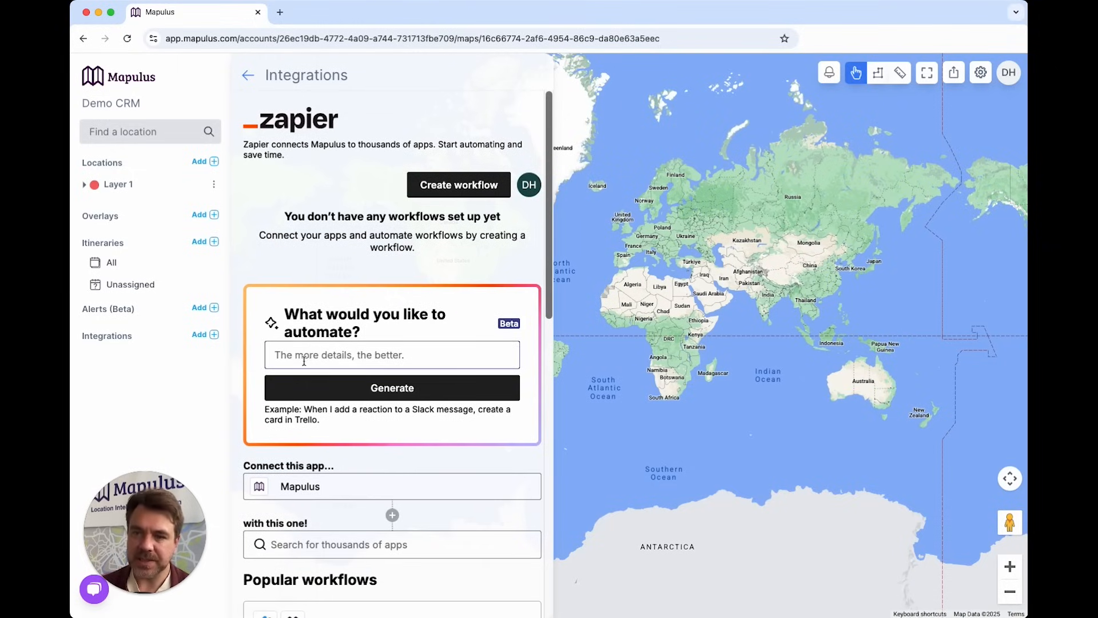
click(391, 387)
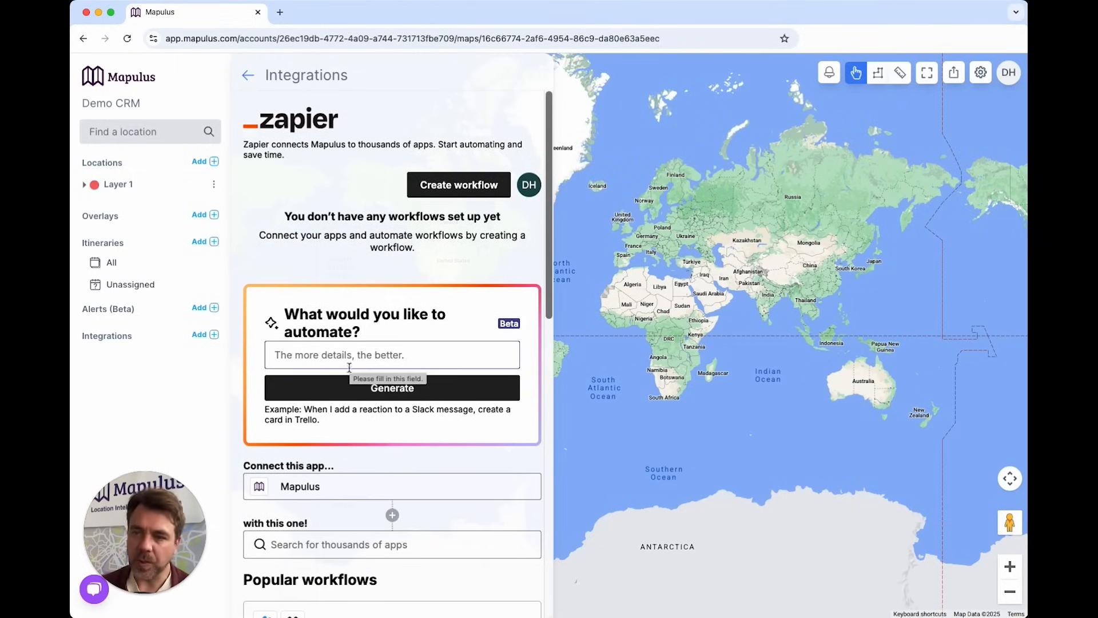
scroll(down, 3)
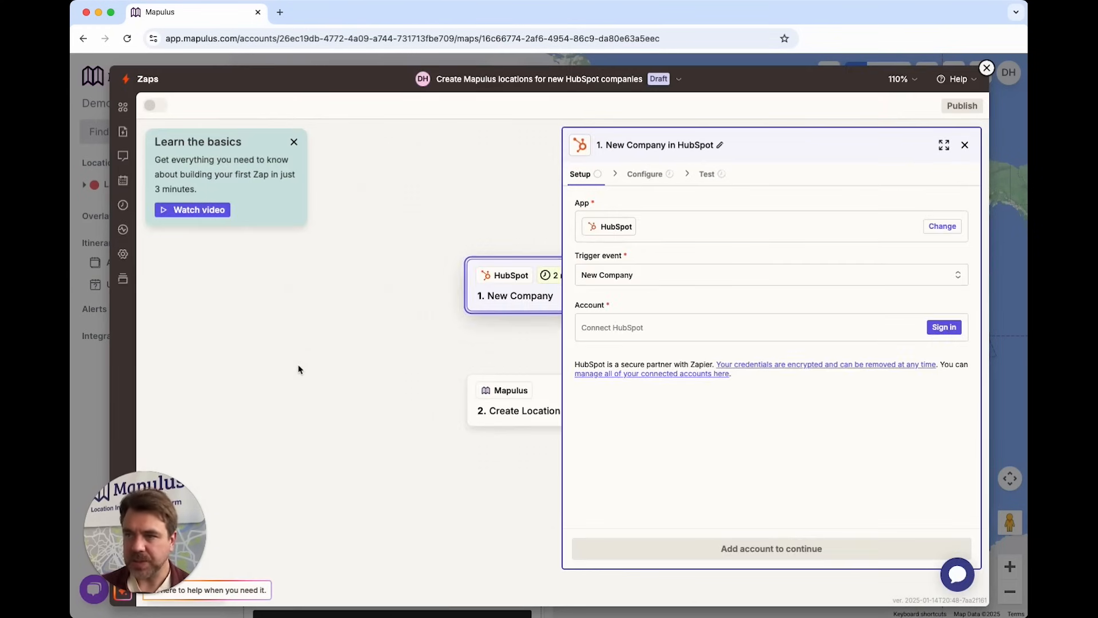
mouse_move(942, 226)
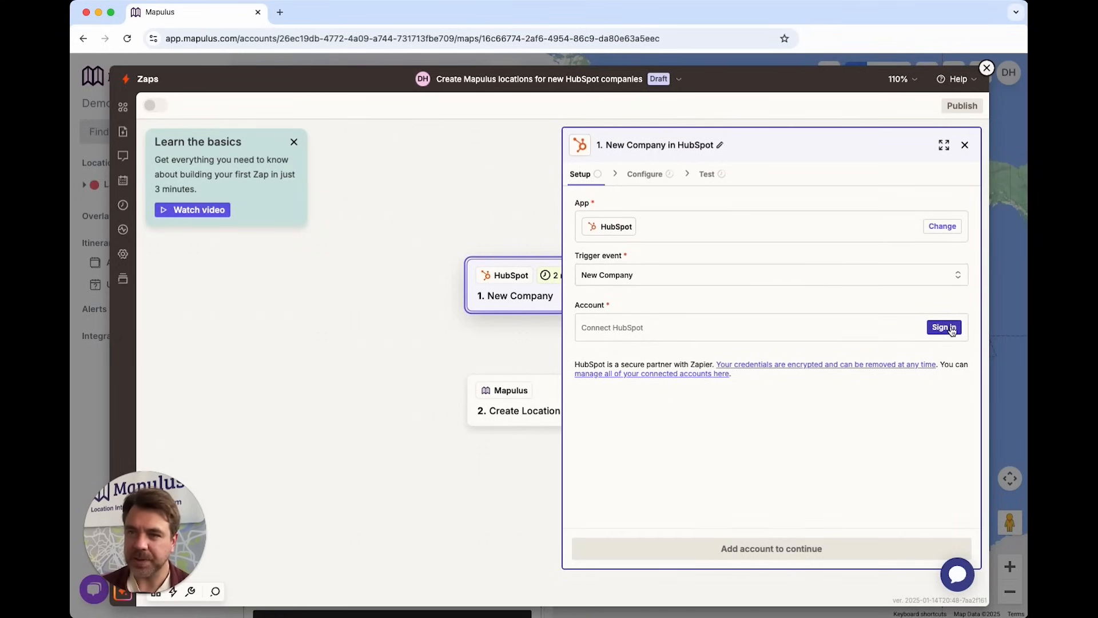
Step: Review the Create Location and HubSpot New Company steps and the available trigger events
click(518, 399)
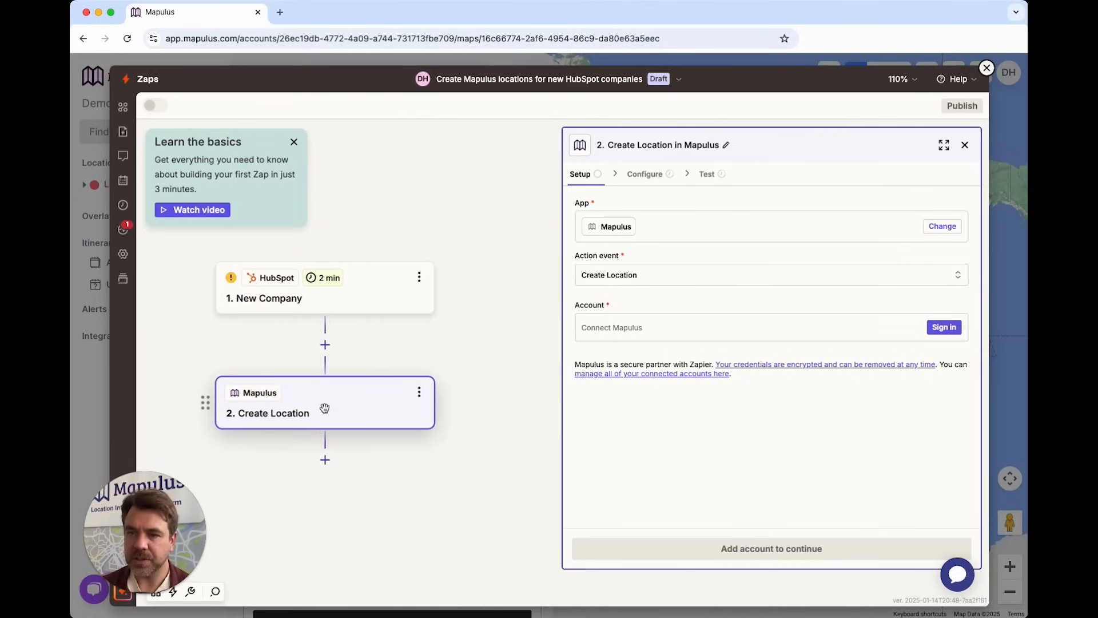
mouse_move(468, 255)
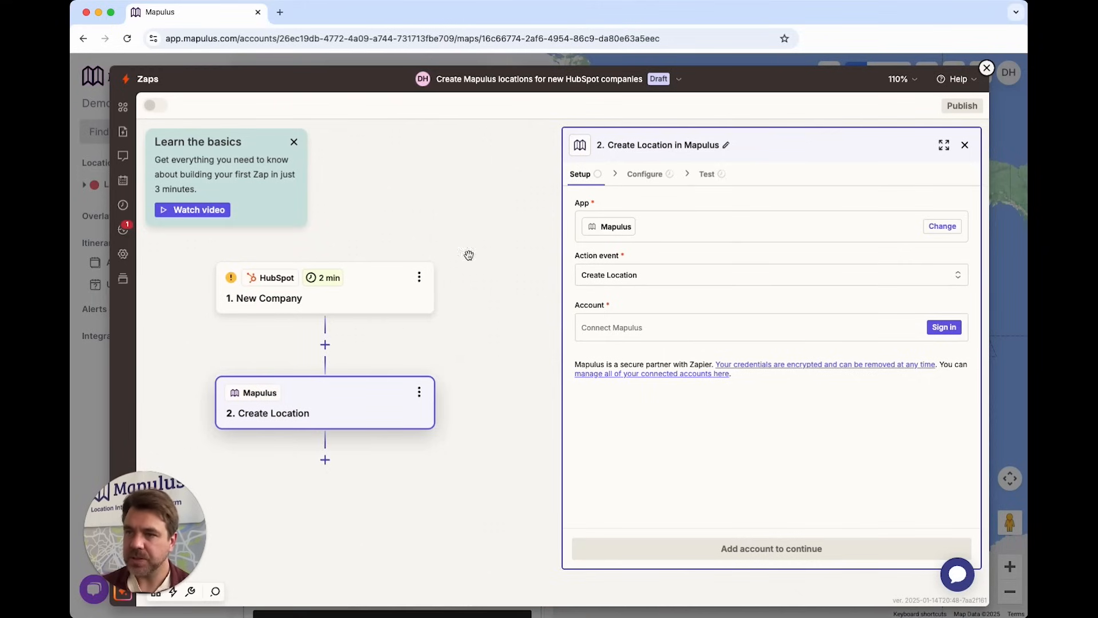
click(324, 287)
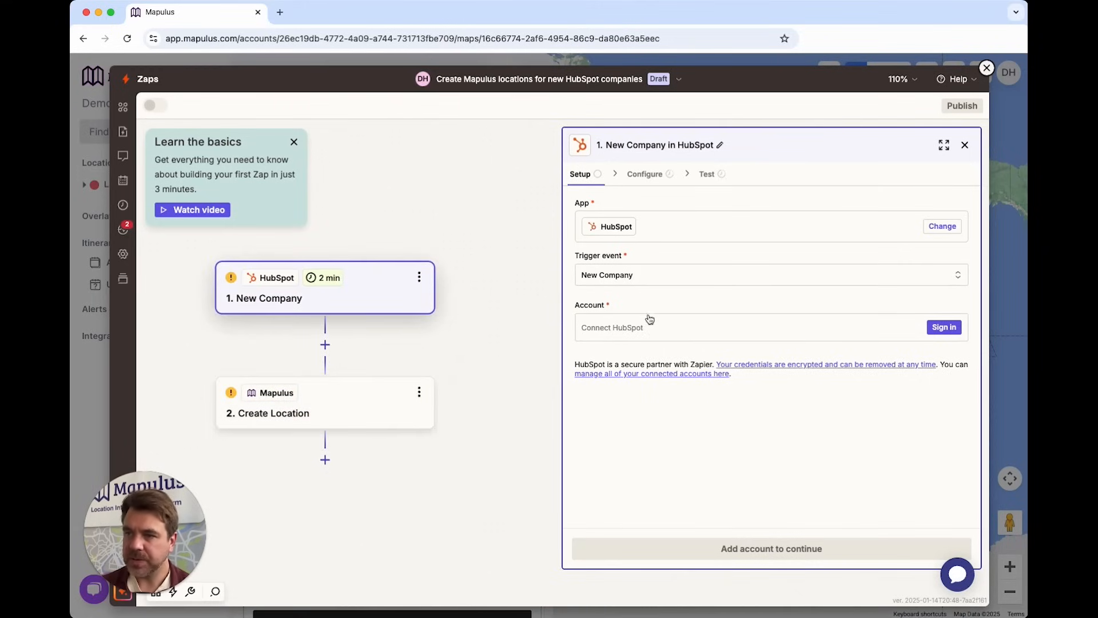
click(771, 274)
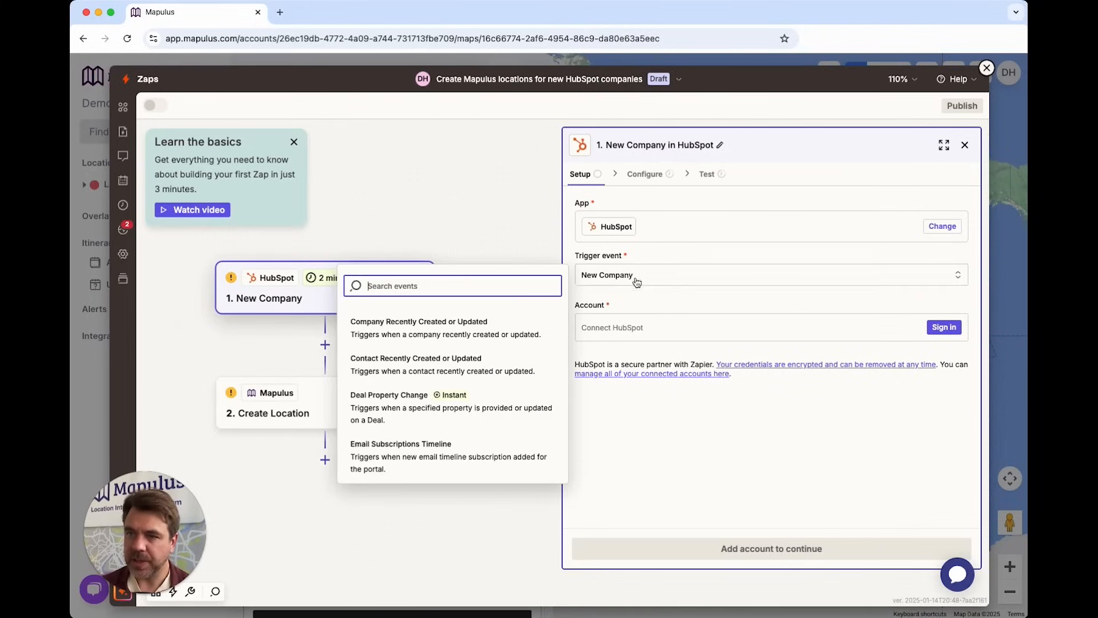
click(267, 413)
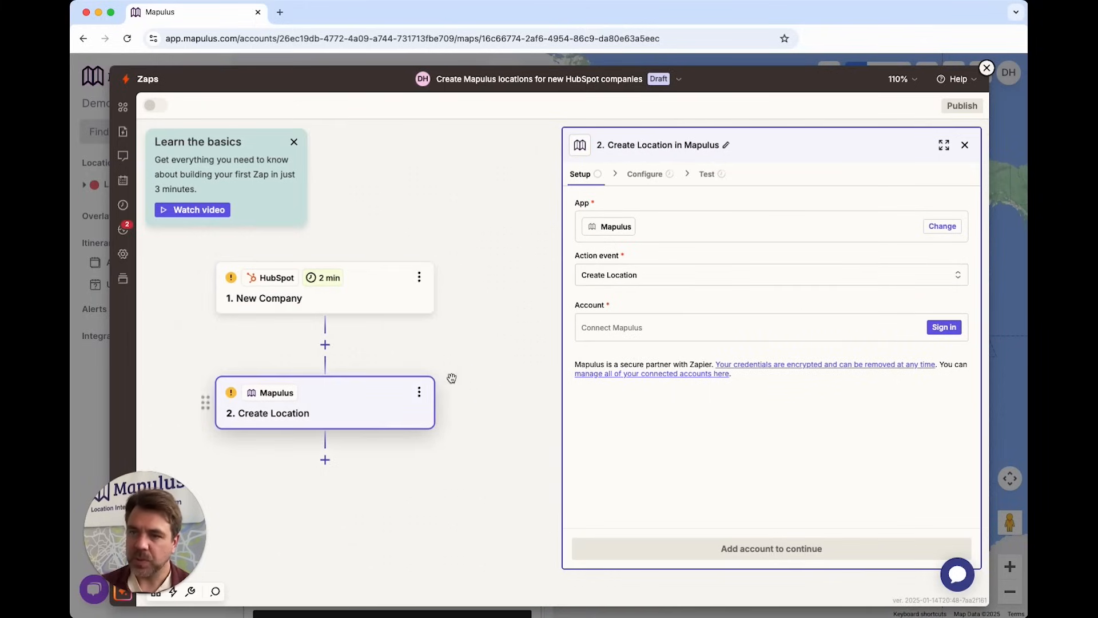
mouse_move(885, 332)
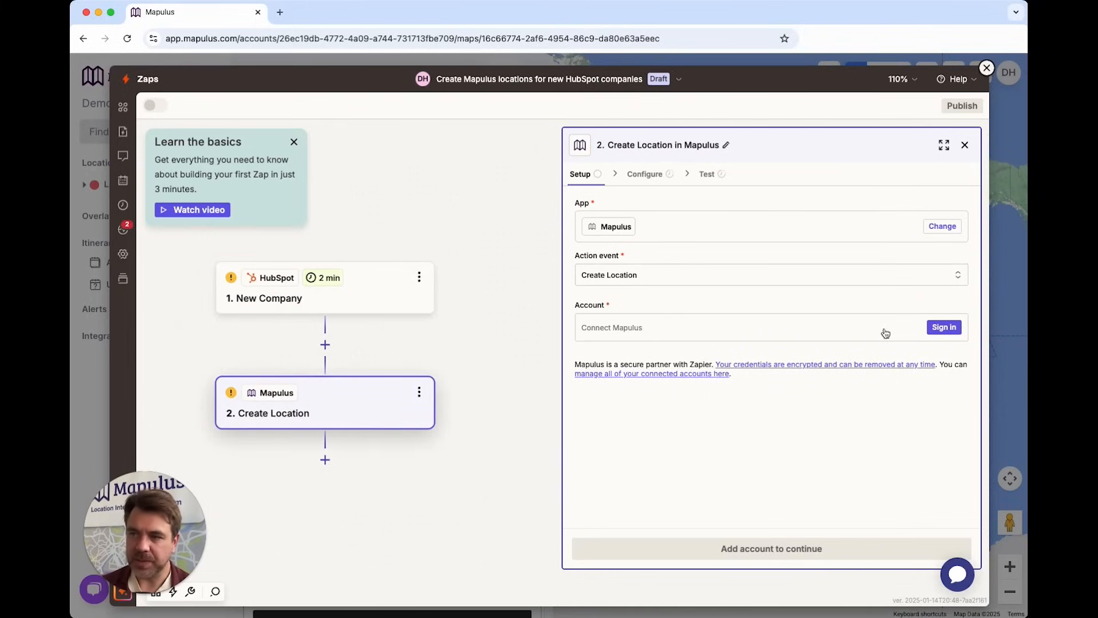
mouse_move(863, 303)
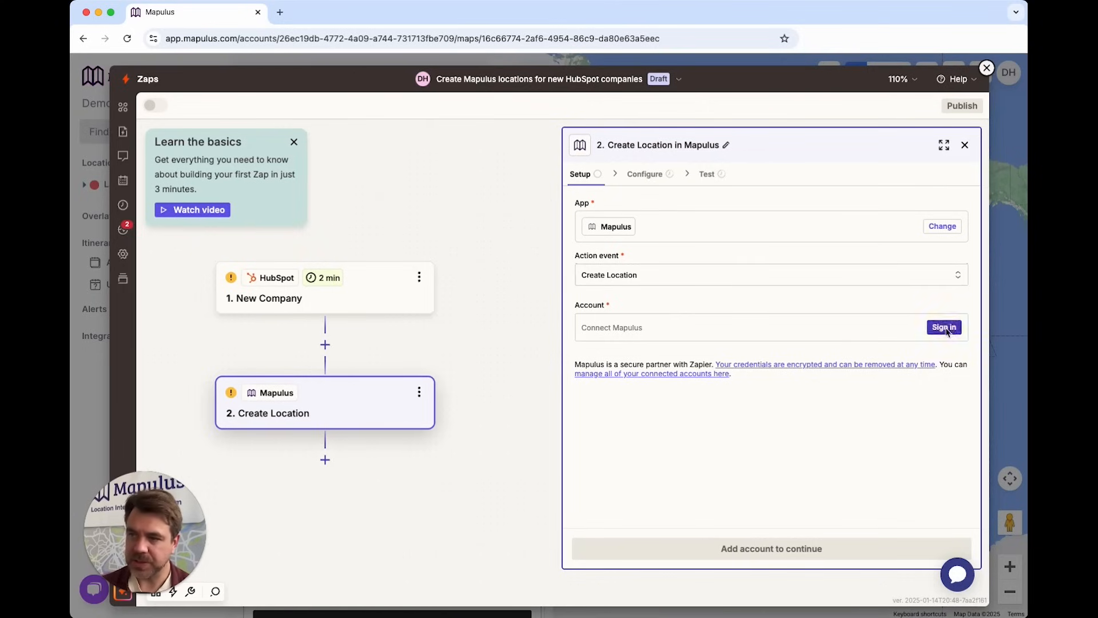
Step: Start signing in to Mapulus on the action step, then close the authorization window
click(943, 327)
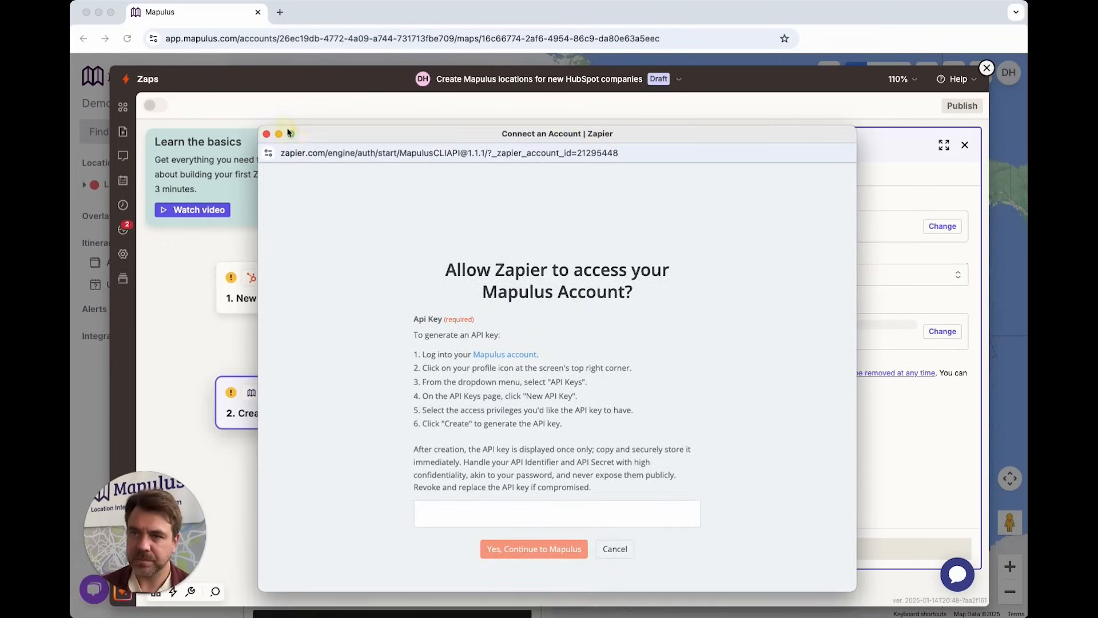
click(615, 548)
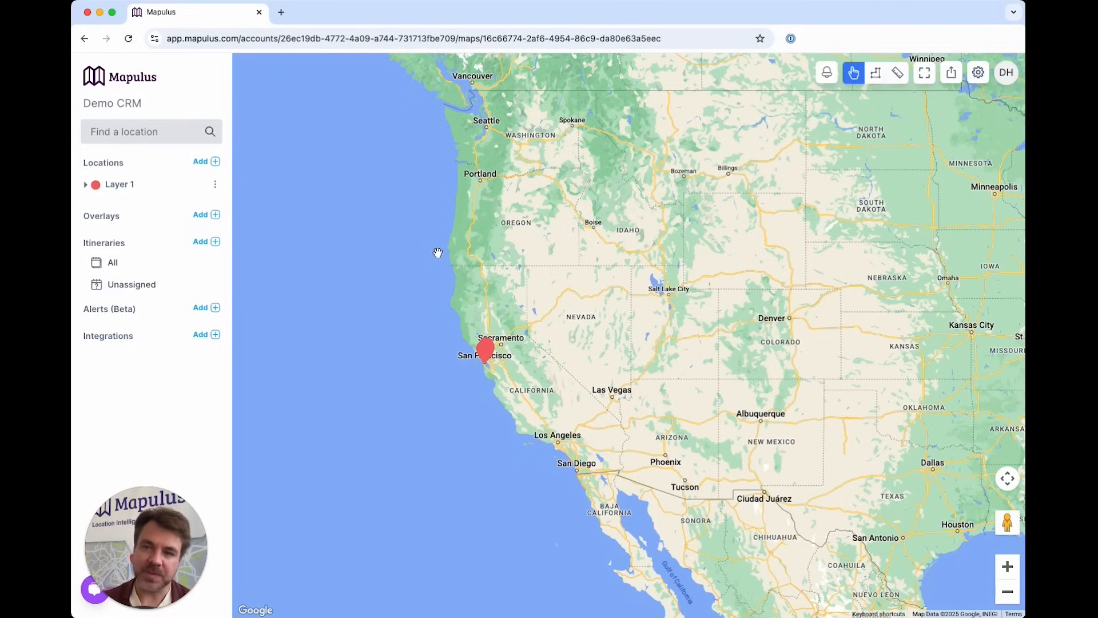
mouse_move(119, 184)
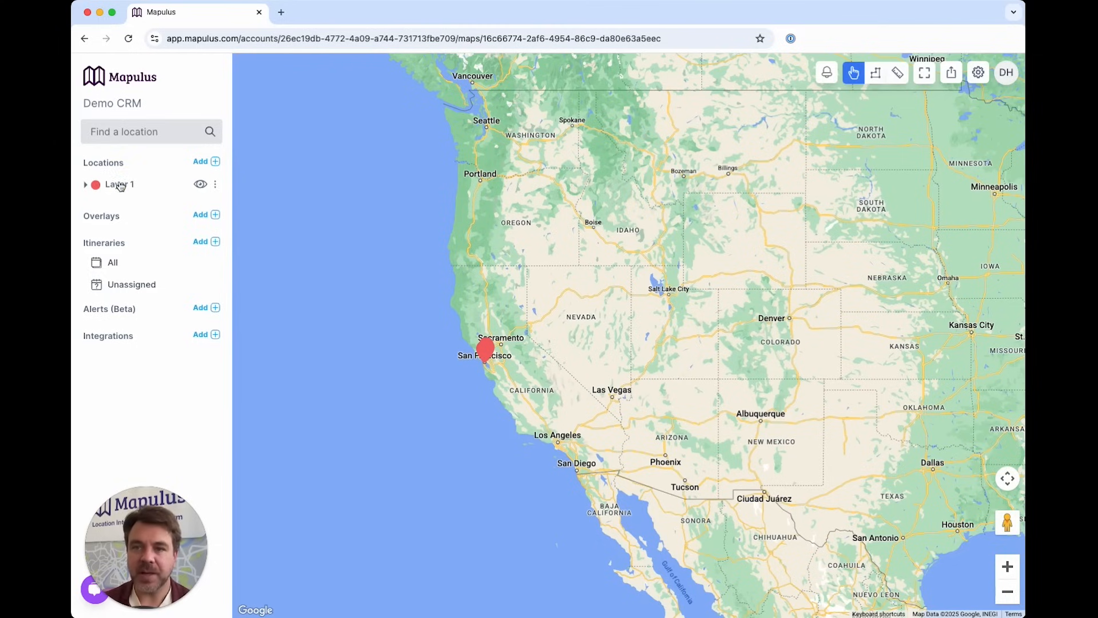
Step: Expand Layer 1 and open the Bayview Bakery location's details
click(85, 184)
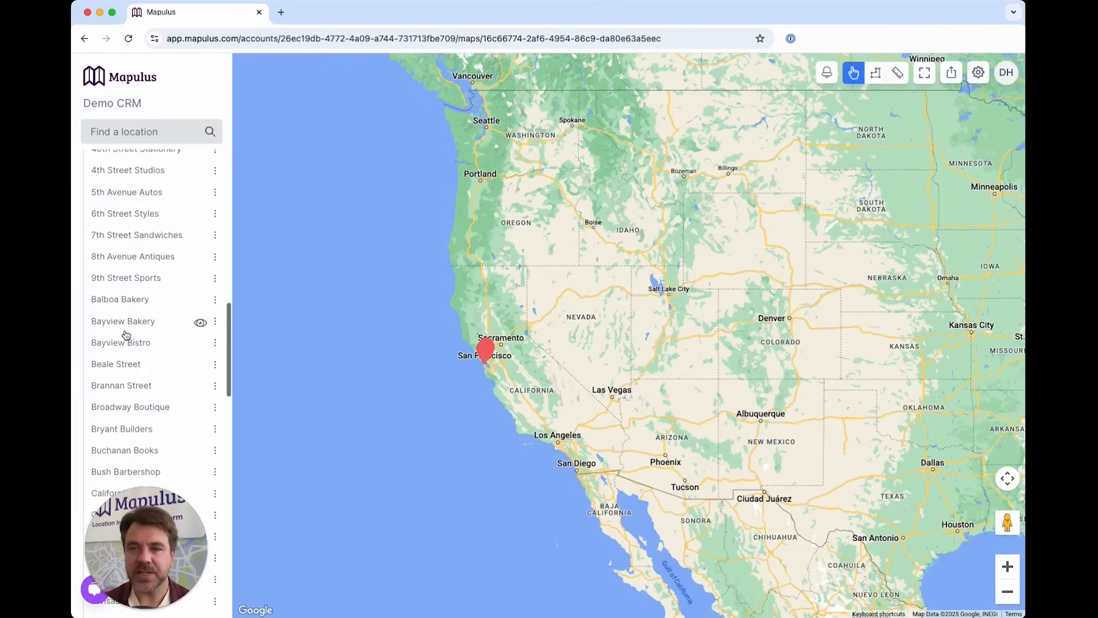
click(122, 321)
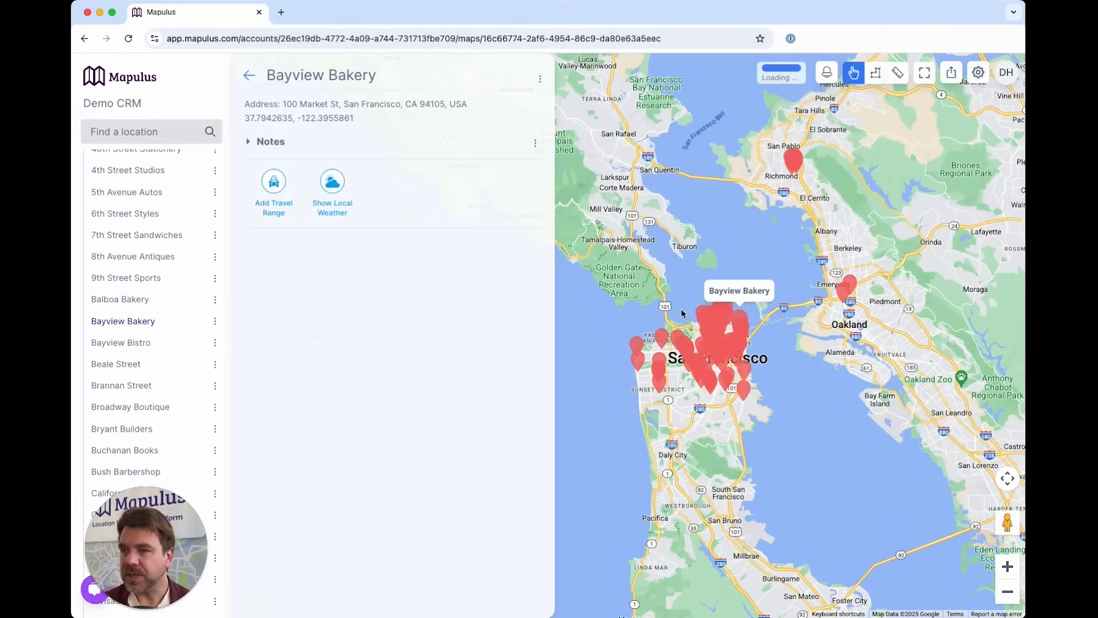